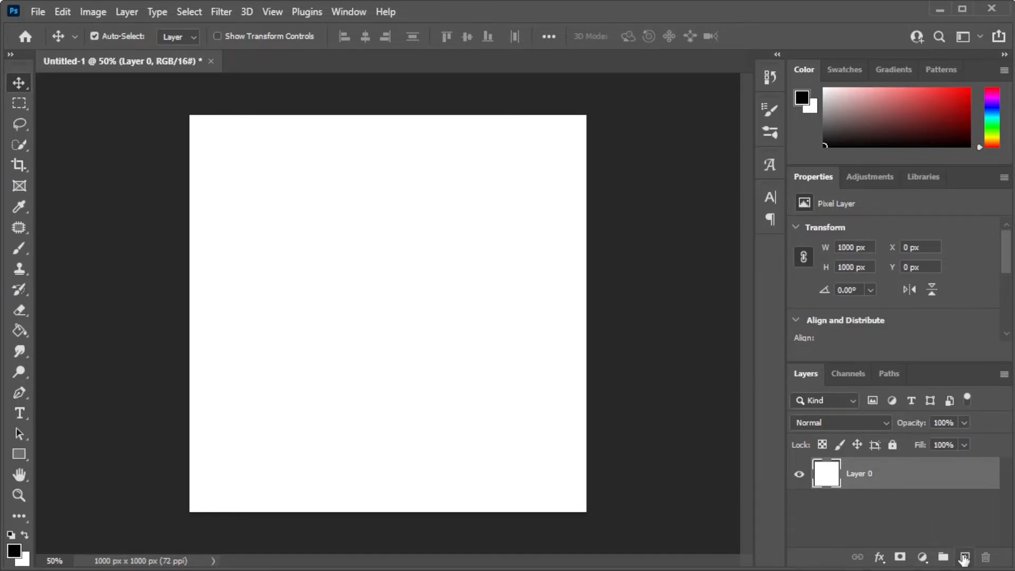
Create empty Layer 1 above the white background Layer 0
click(964, 554)
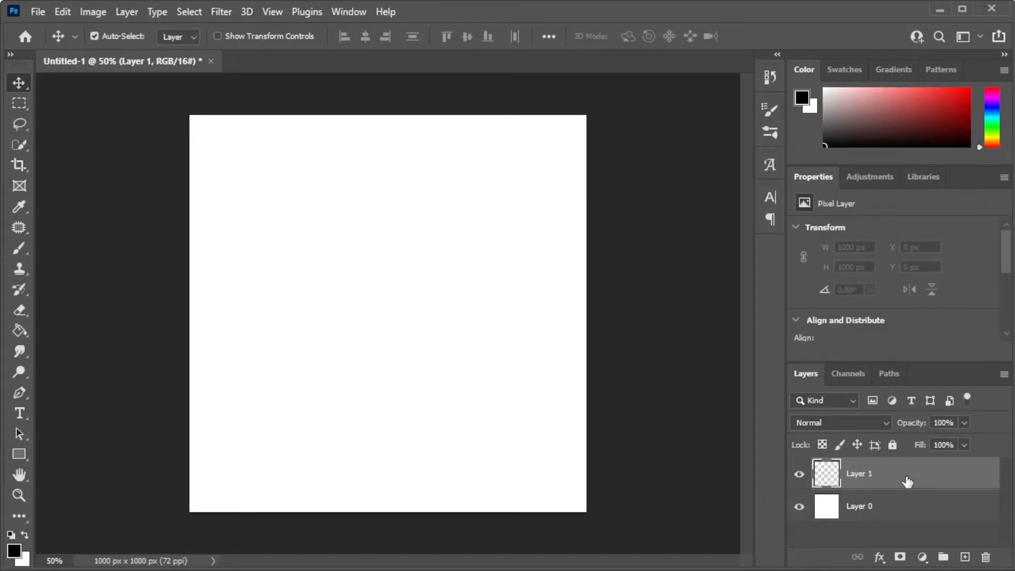
mouse_move(899, 481)
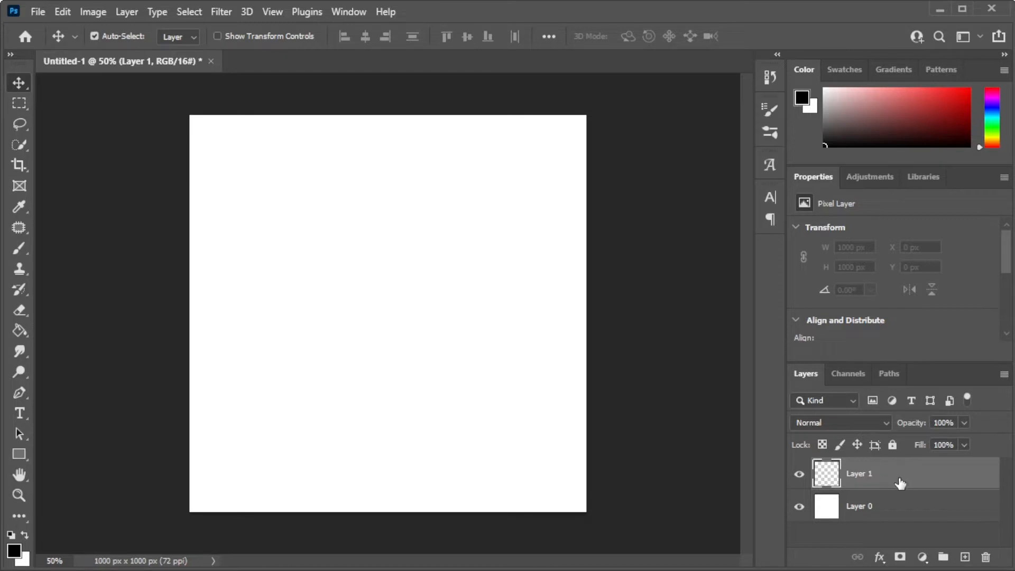
Draw a black ring (Ellipse 1) with highlights and a rounded bar (Rectangle 1) across its middle
click(16, 455)
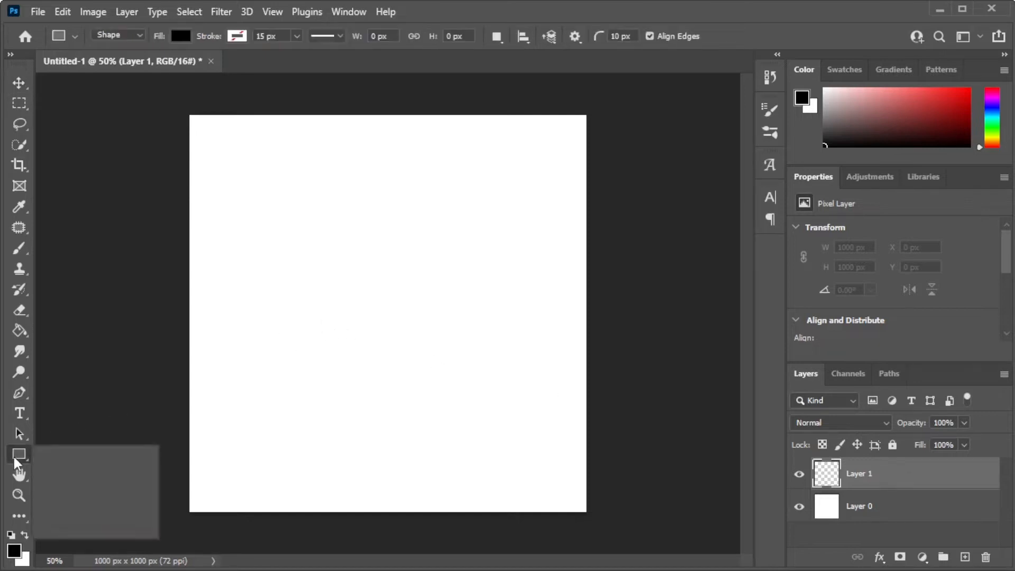
drag(298, 204, 460, 366)
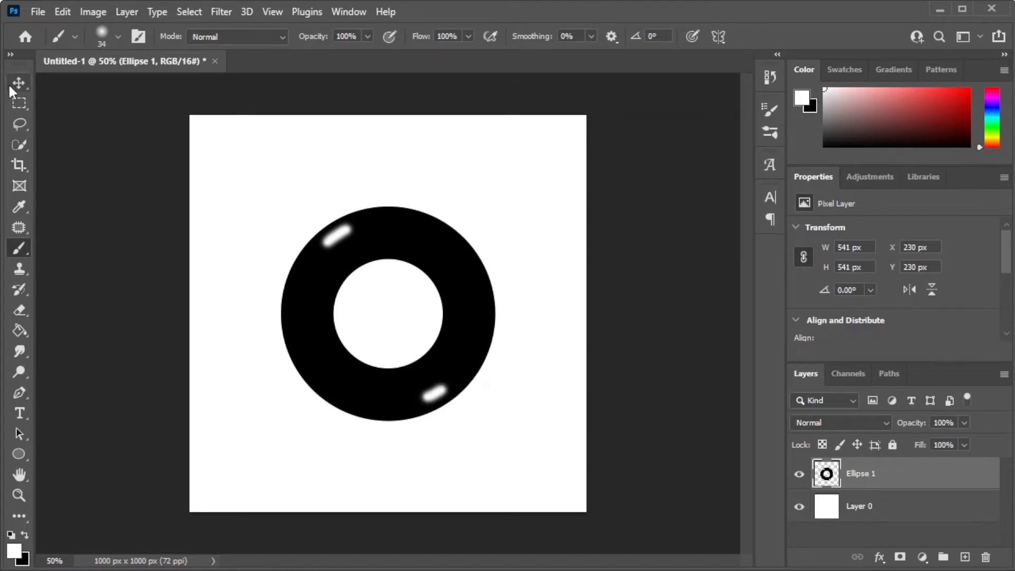
drag(279, 305, 500, 355)
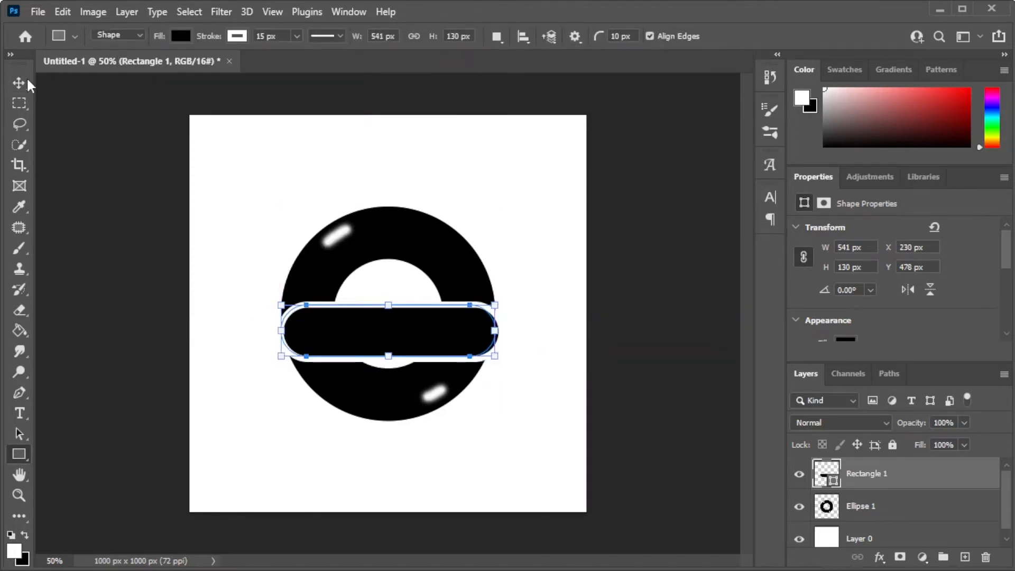
Free-transform the bar to stick out left, merge it with the ring, and cut a gap on the ring's right side
key(Ctrl+T)
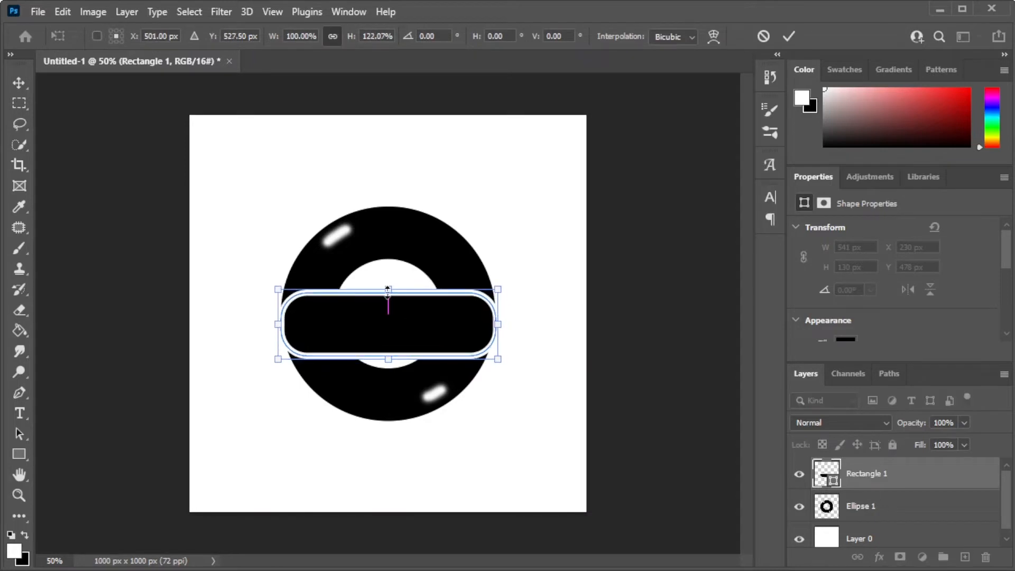
drag(386, 324, 299, 314)
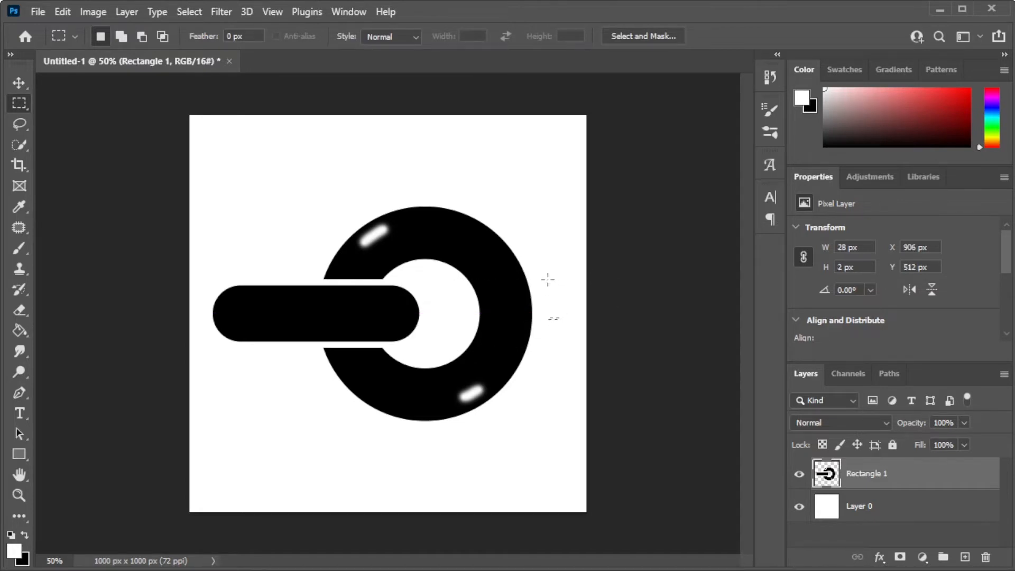
click(18, 85)
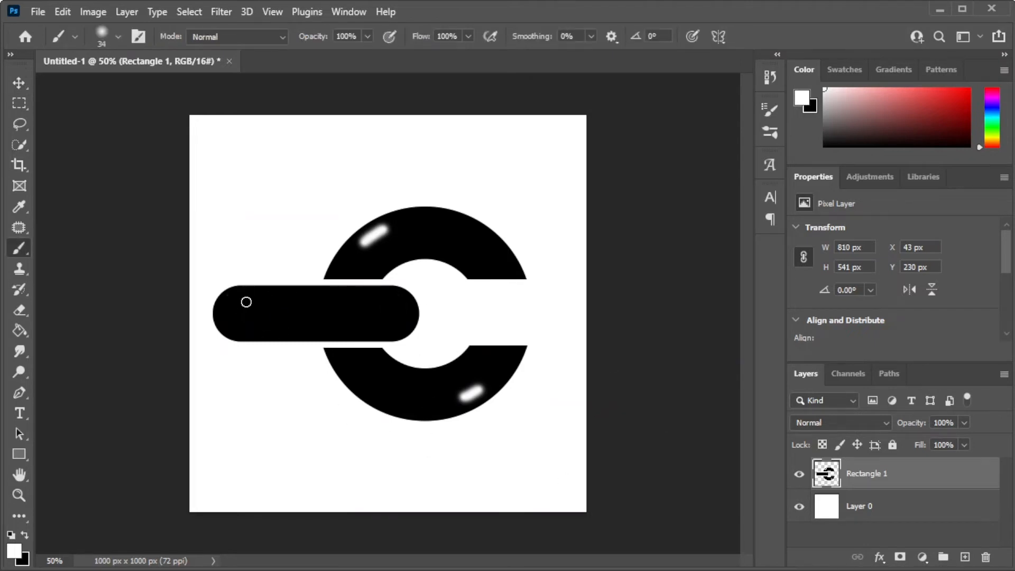
click(17, 83)
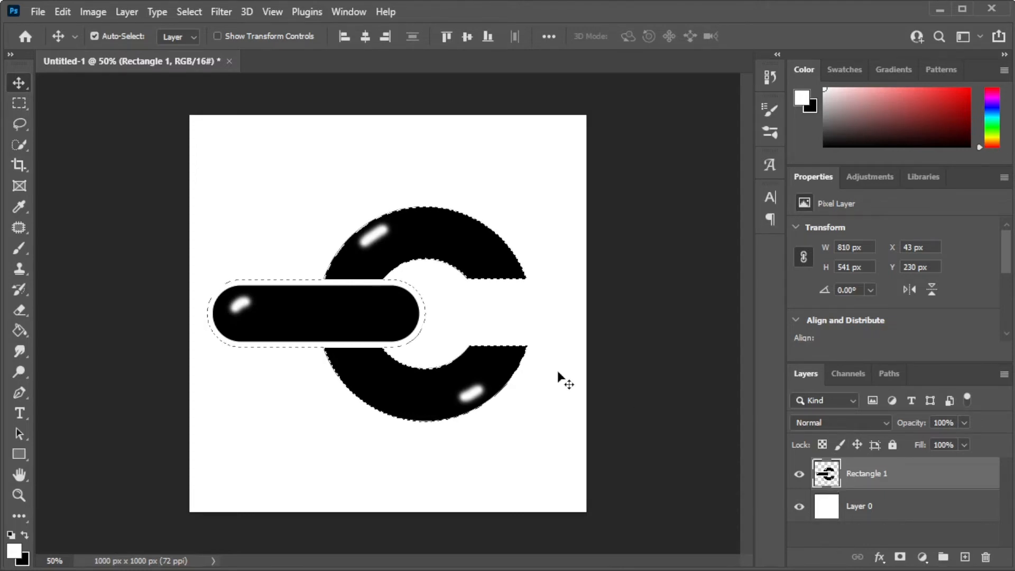
Define the chain-link shape as a new brush preset via Edit > Define Brush Preset
click(61, 12)
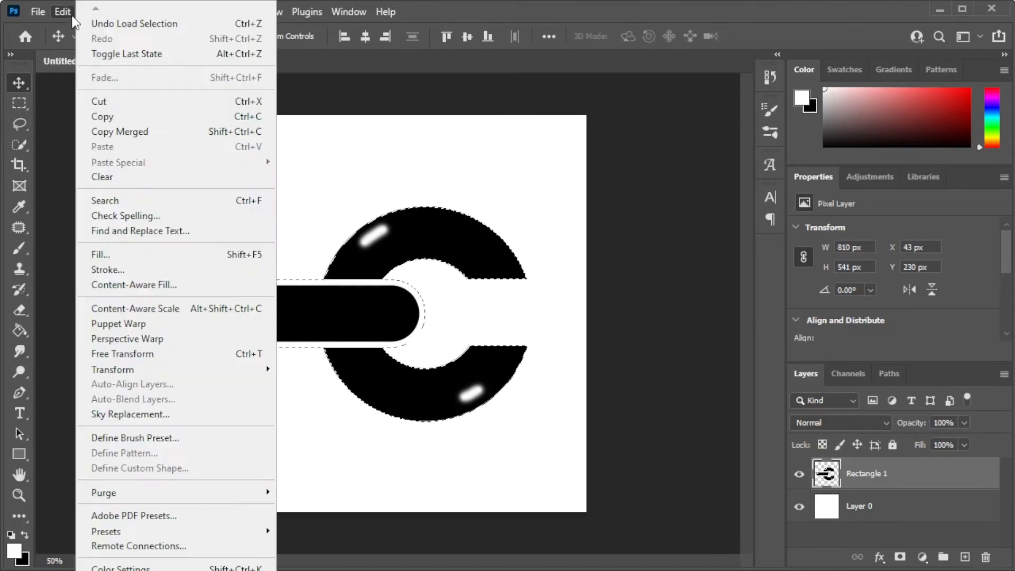
click(134, 438)
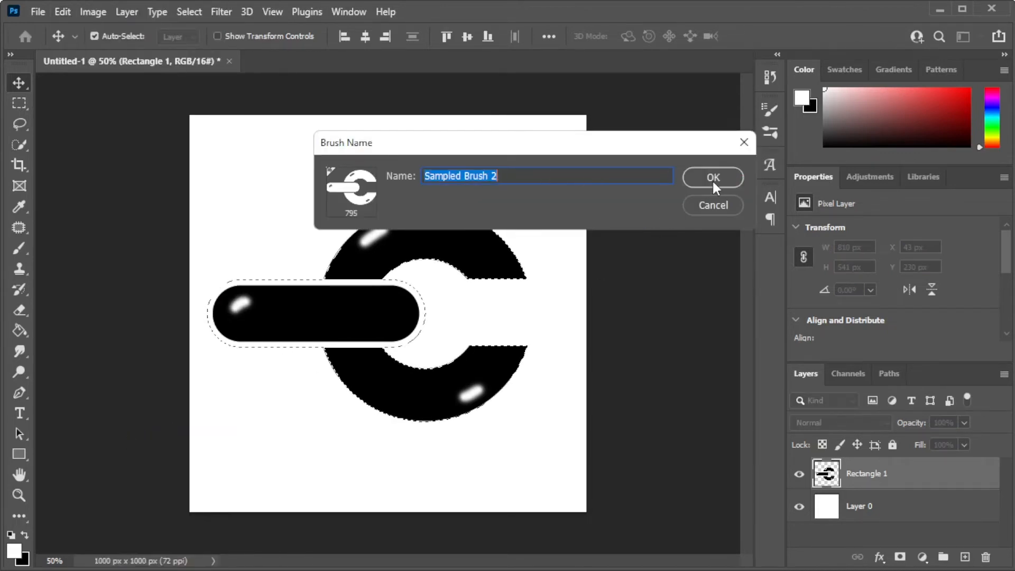
click(713, 177)
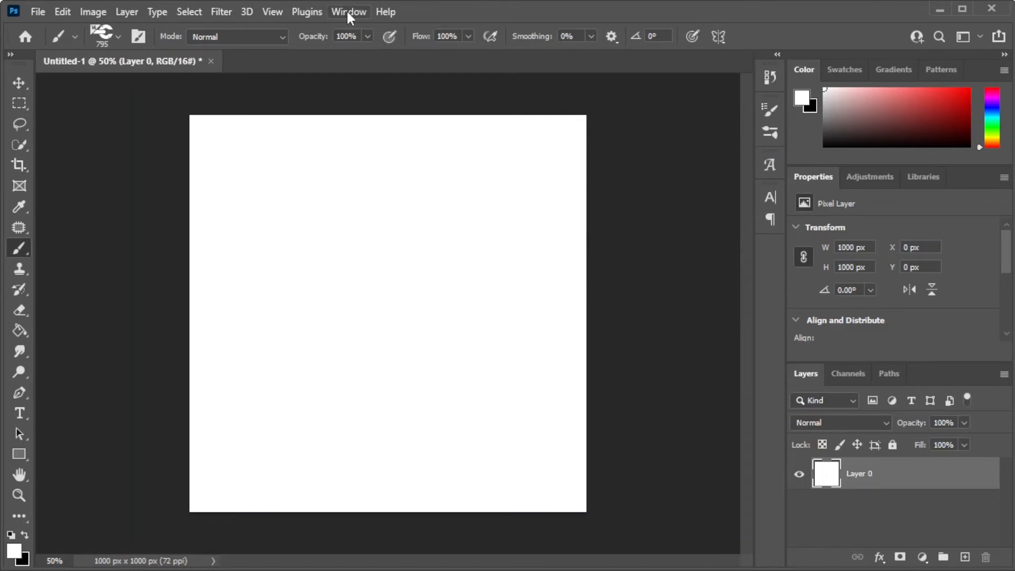
Show the Brush Settings panel with Shape Dynamics enabled and Brush Tip Shape selected
click(349, 12)
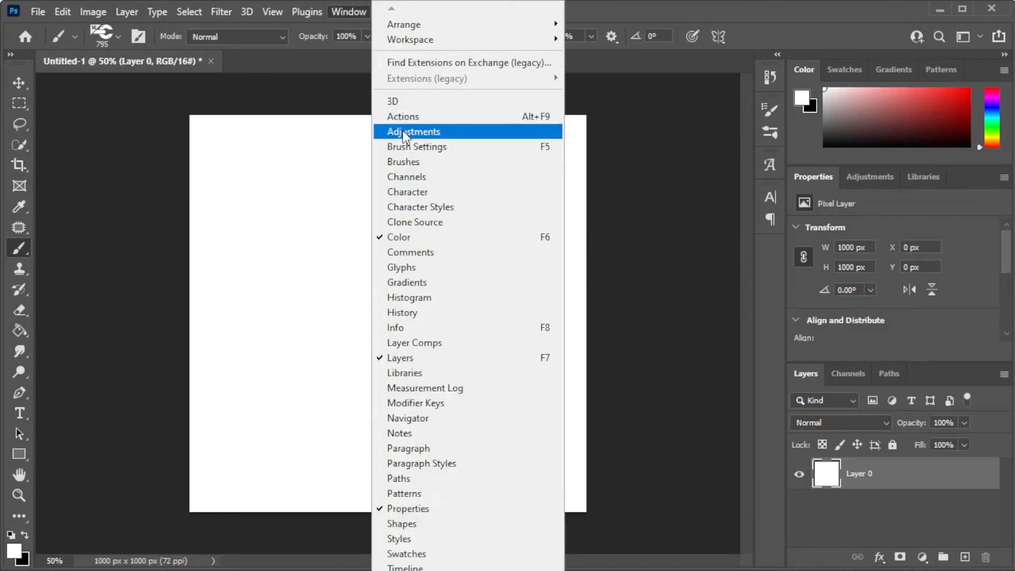
click(416, 146)
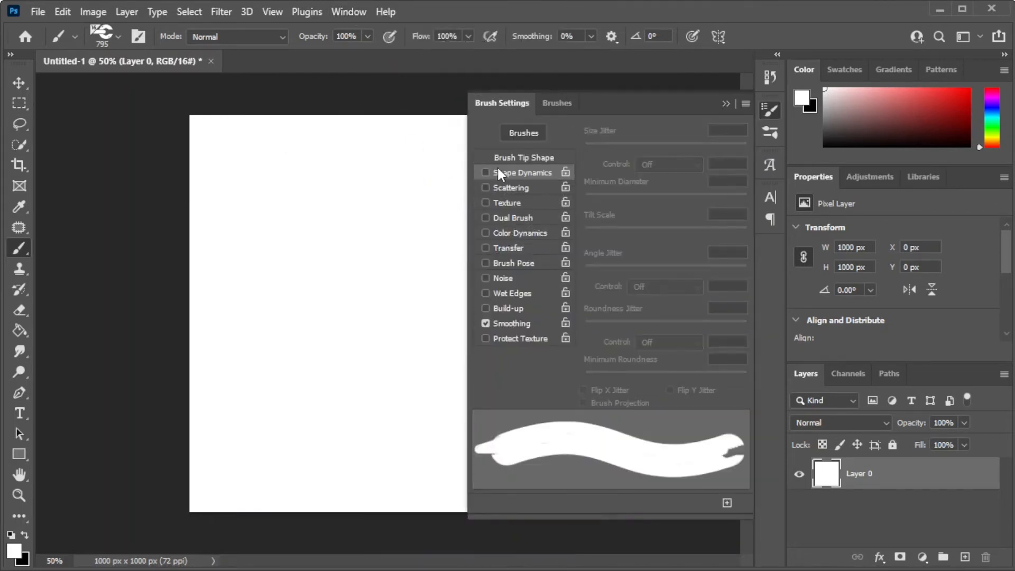
click(487, 172)
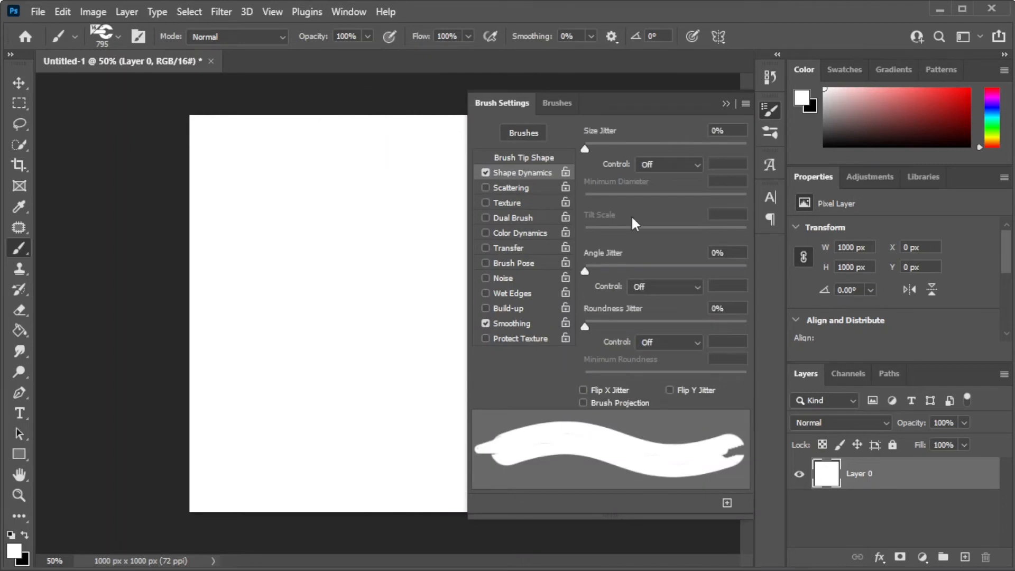
click(663, 287)
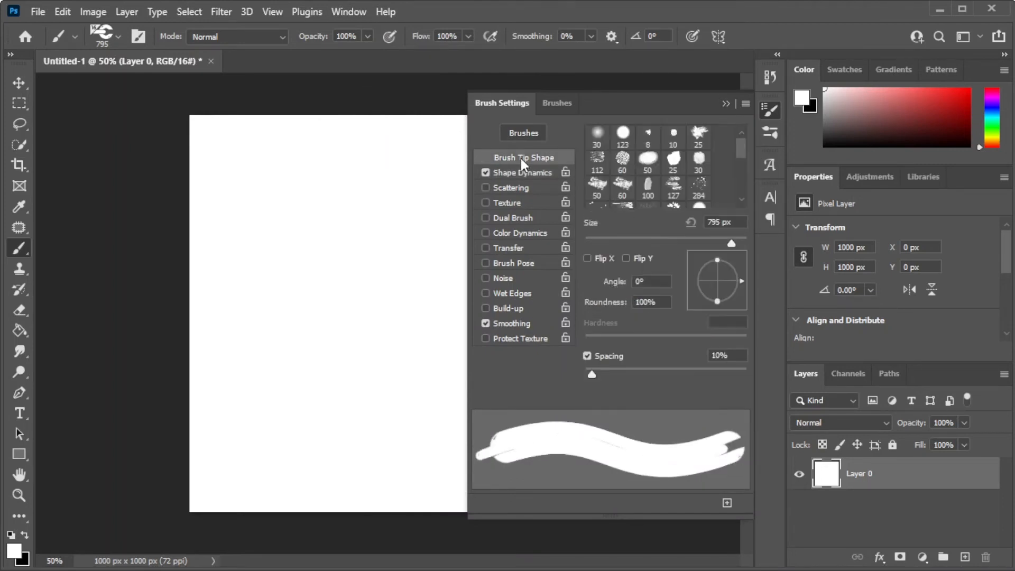
Set the chain brush spacing to 110% and its size to 48 px
drag(592, 374, 603, 375)
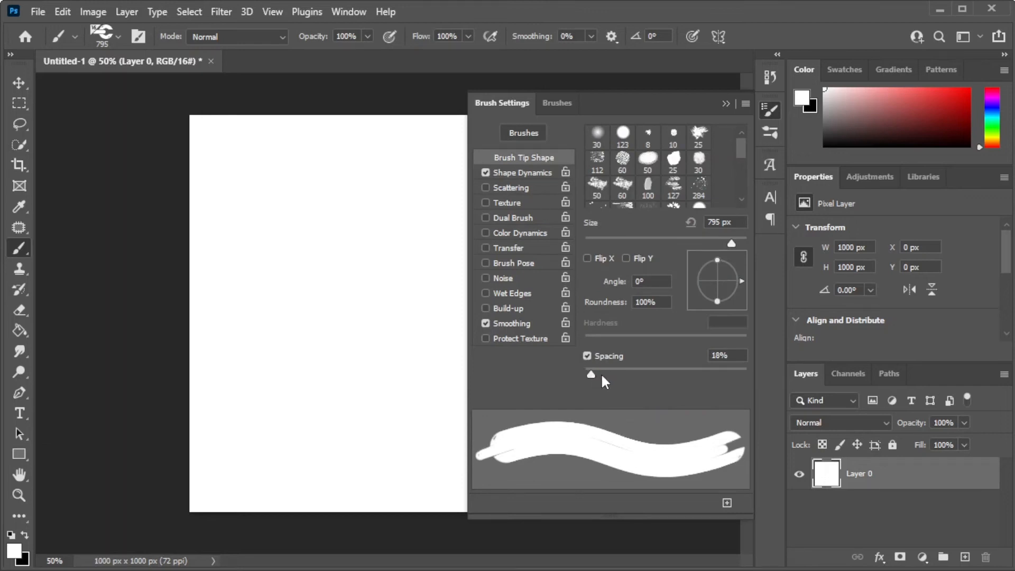
drag(590, 375, 641, 375)
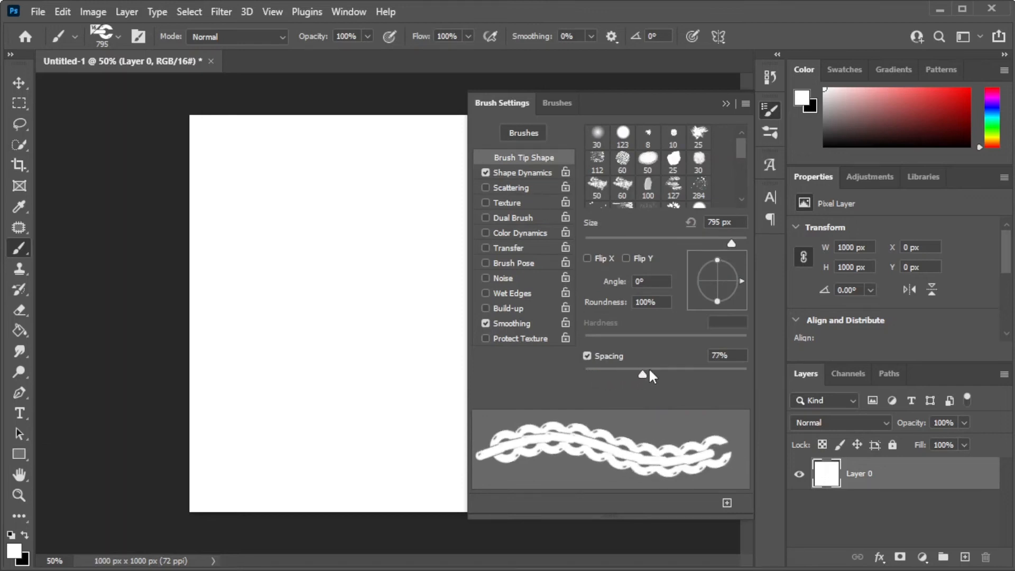
drag(641, 374, 671, 375)
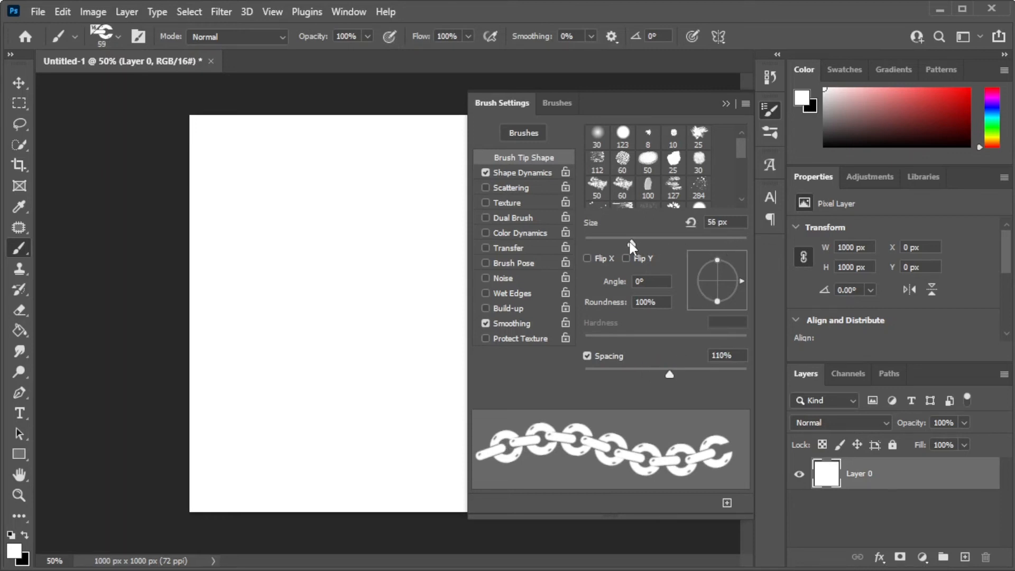
drag(632, 241, 617, 241)
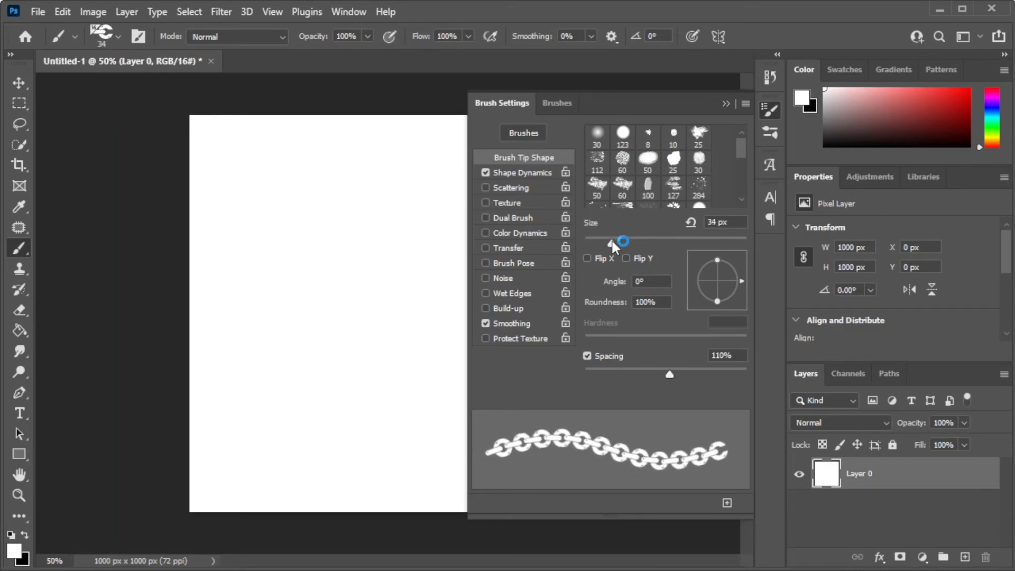
drag(612, 243, 623, 243)
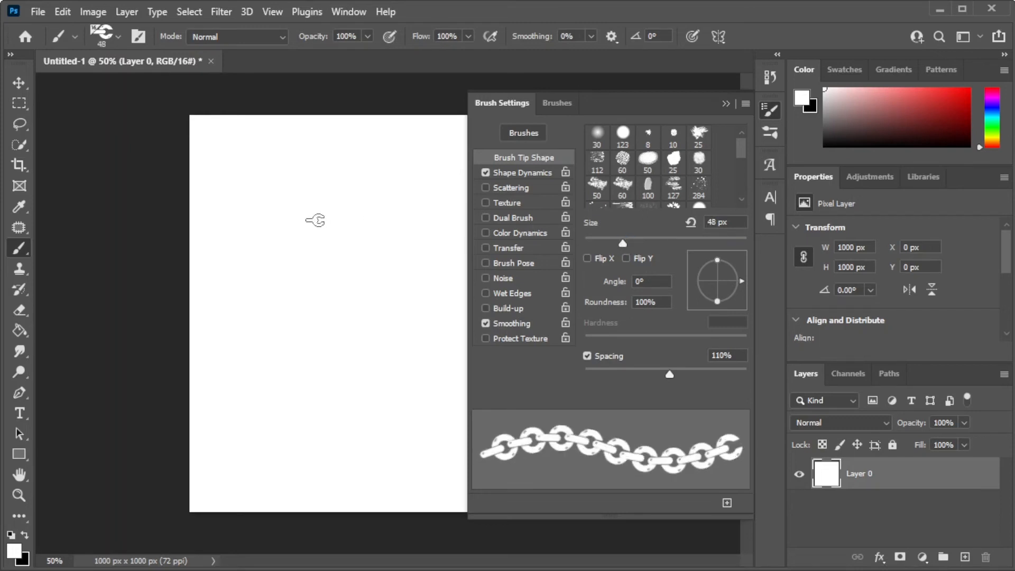
mouse_move(43, 530)
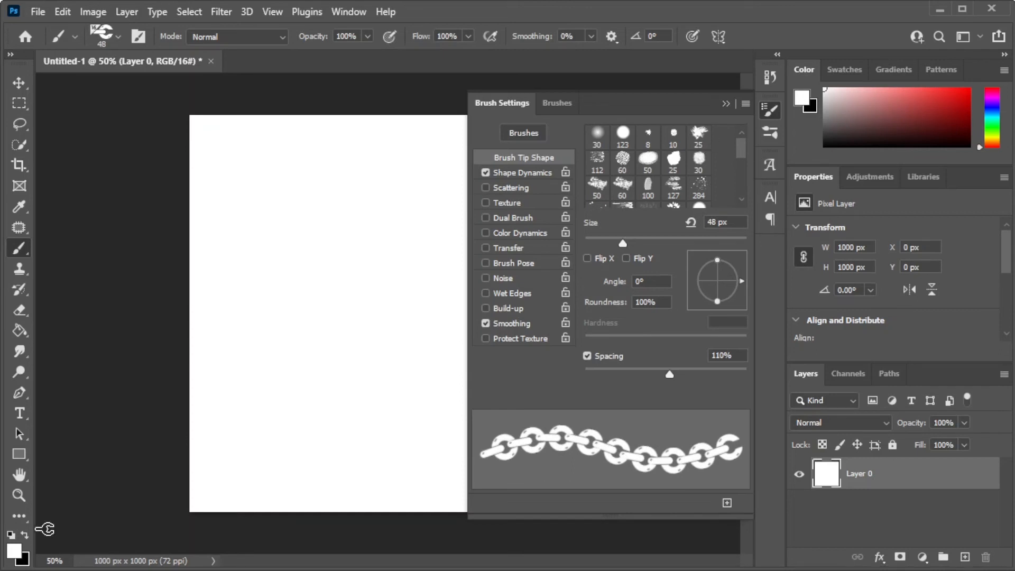
Paint a black U-shaped chain stroke on Layer 0 and collapse the Brush Settings panel
drag(251, 192, 288, 271)
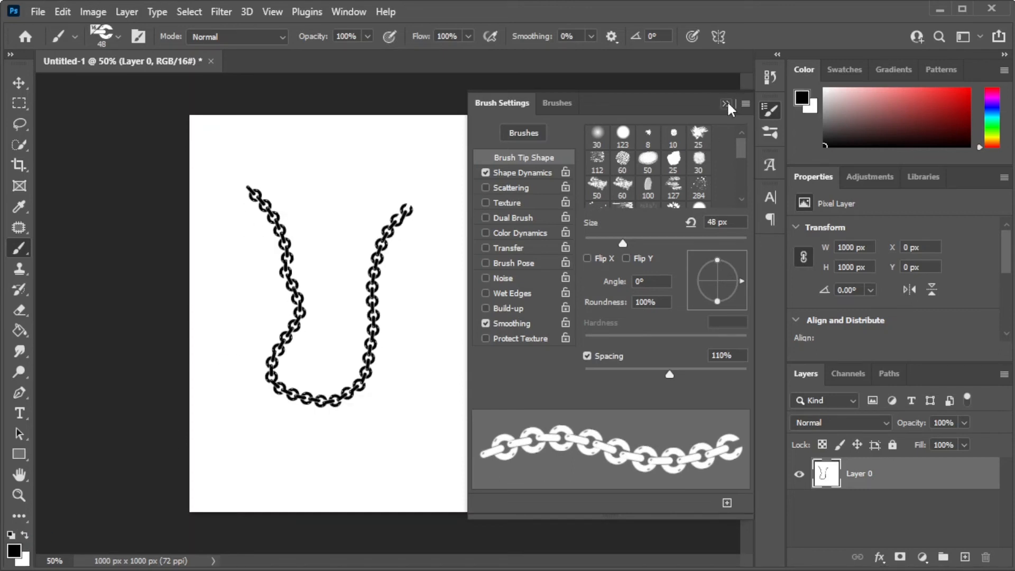
click(725, 103)
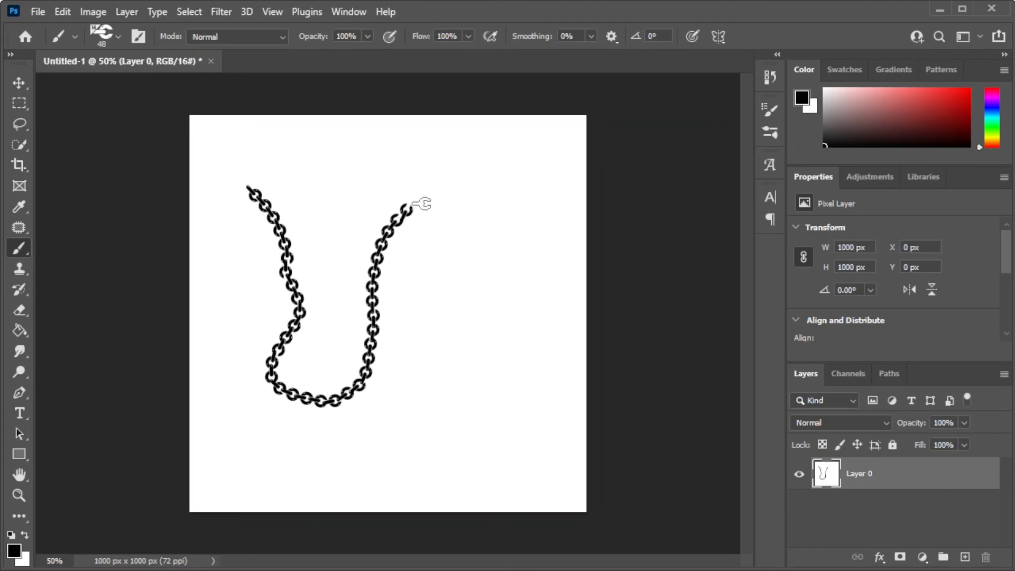